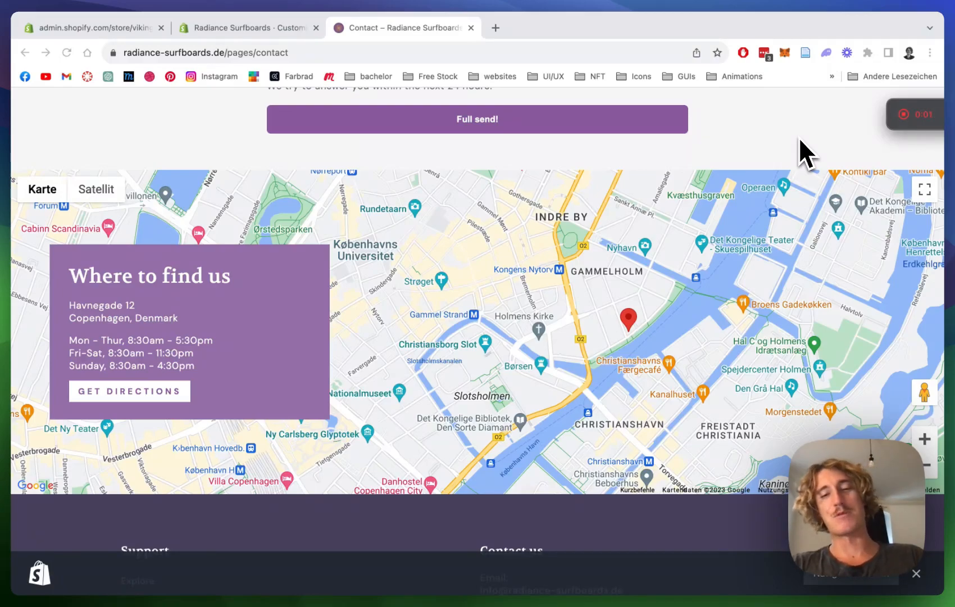
mouse_move(732, 165)
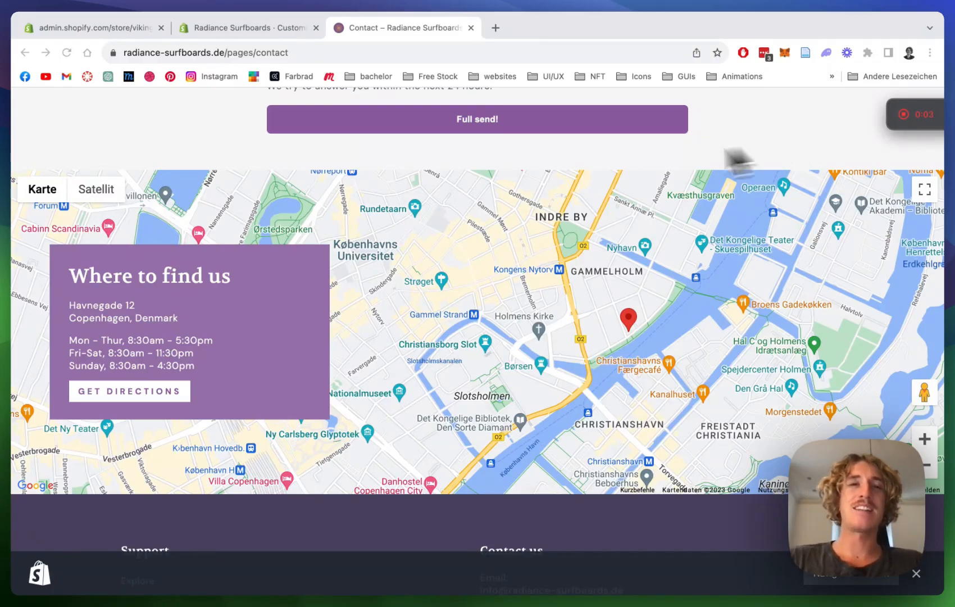
mouse_move(483, 333)
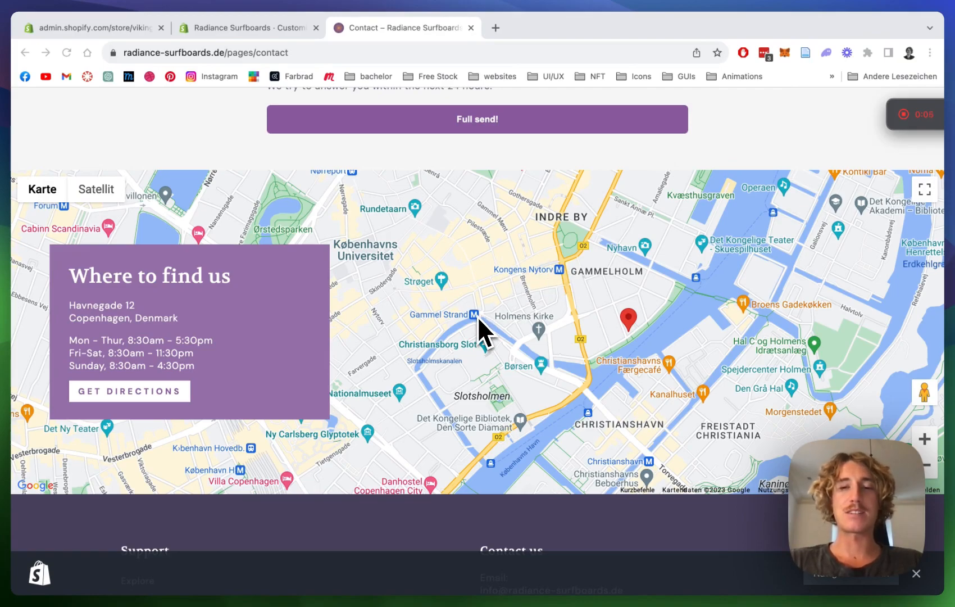
- Go to the Shopify admin and launch the installed Section Store app
scroll(down, 3)
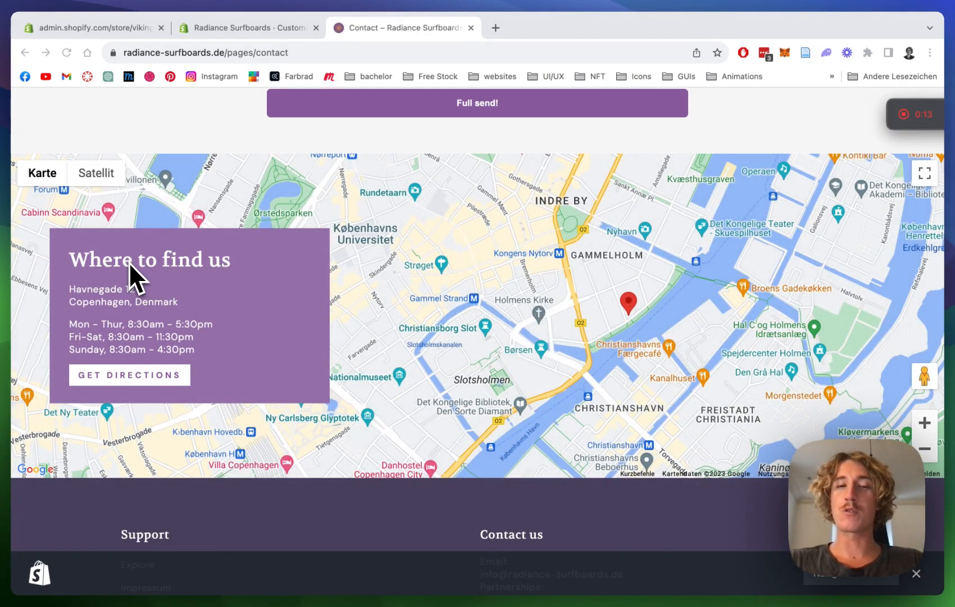
mouse_move(442, 308)
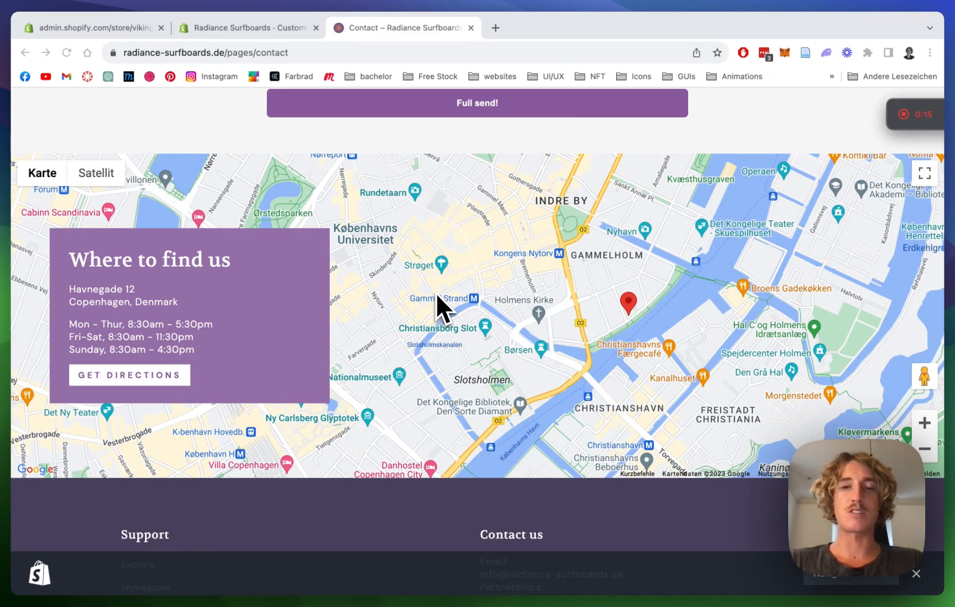
mouse_move(210, 356)
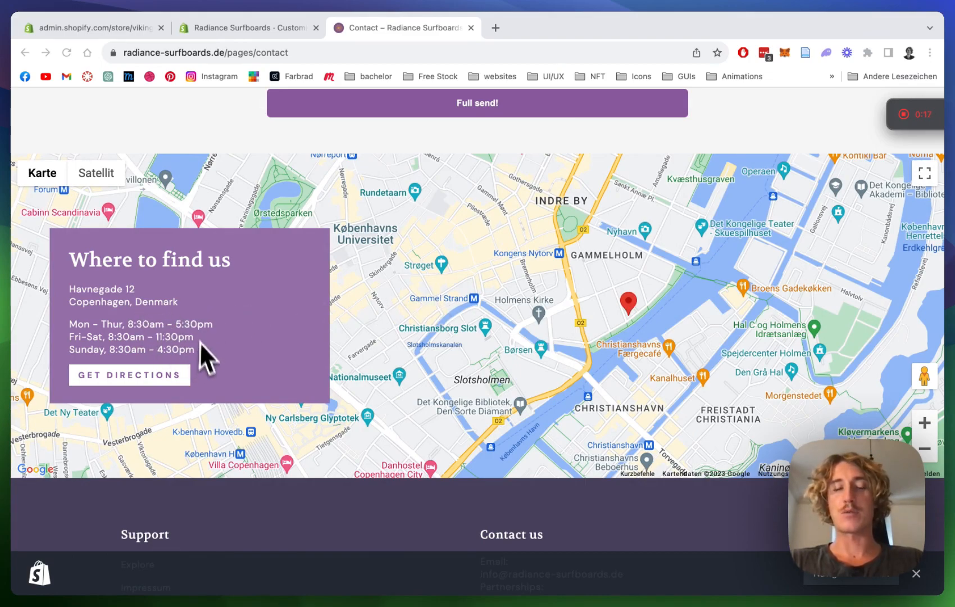
mouse_move(644, 272)
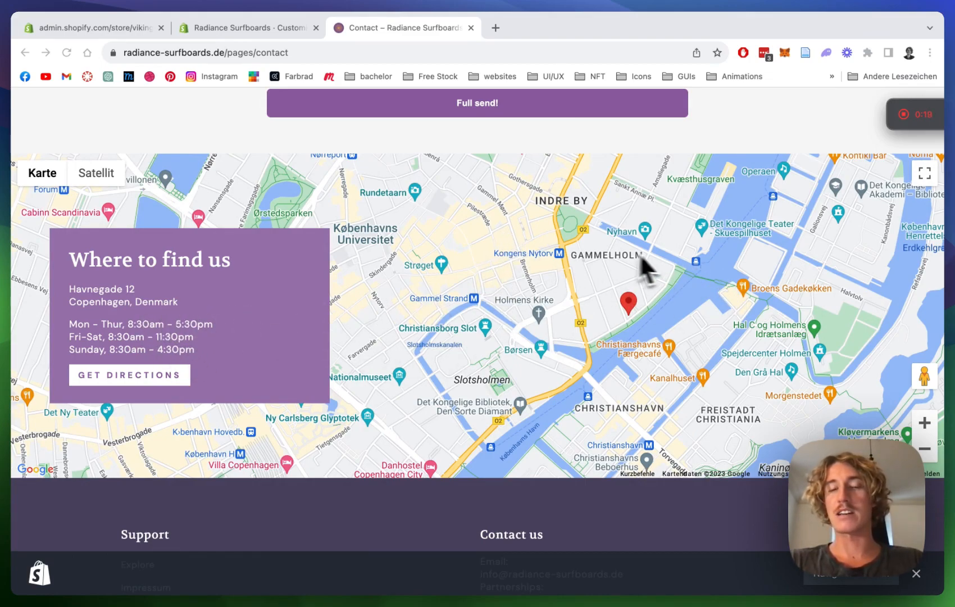
mouse_move(618, 268)
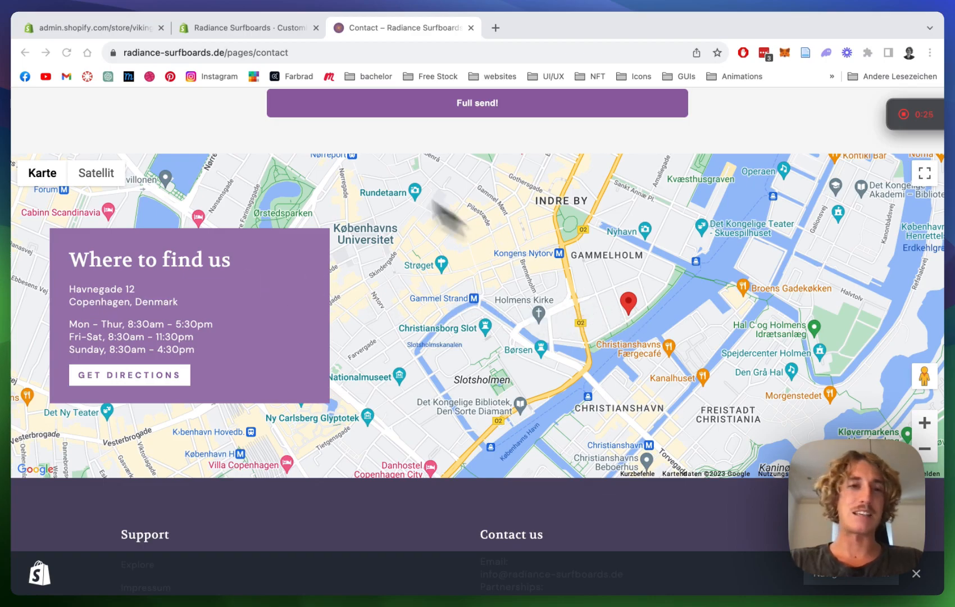
scroll(down, 3)
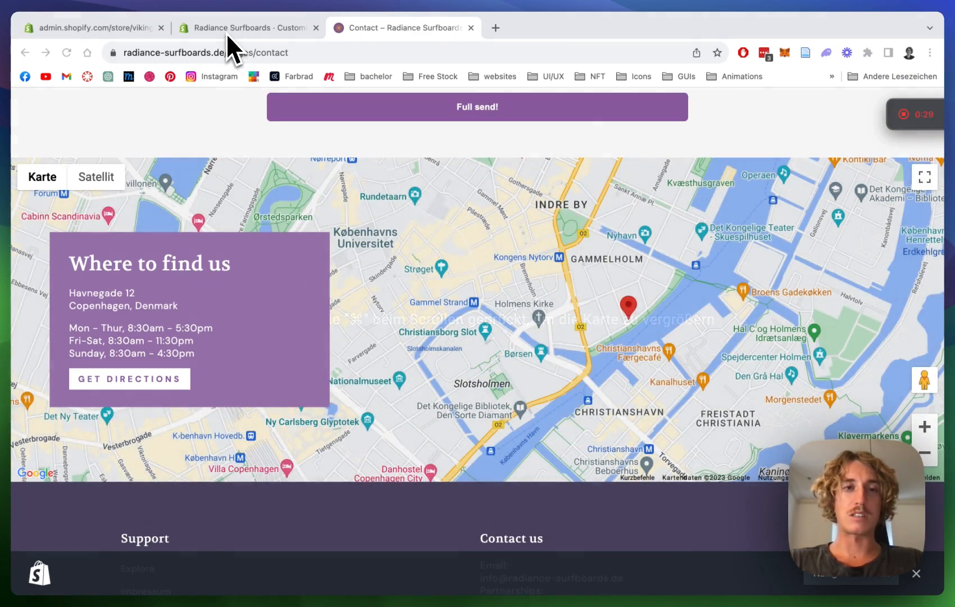
click(92, 28)
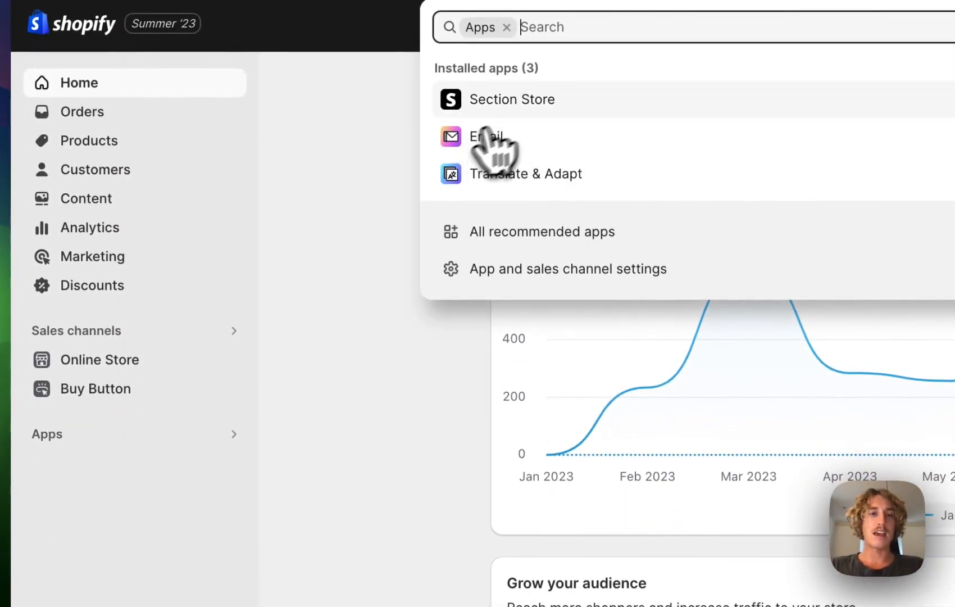
click(512, 99)
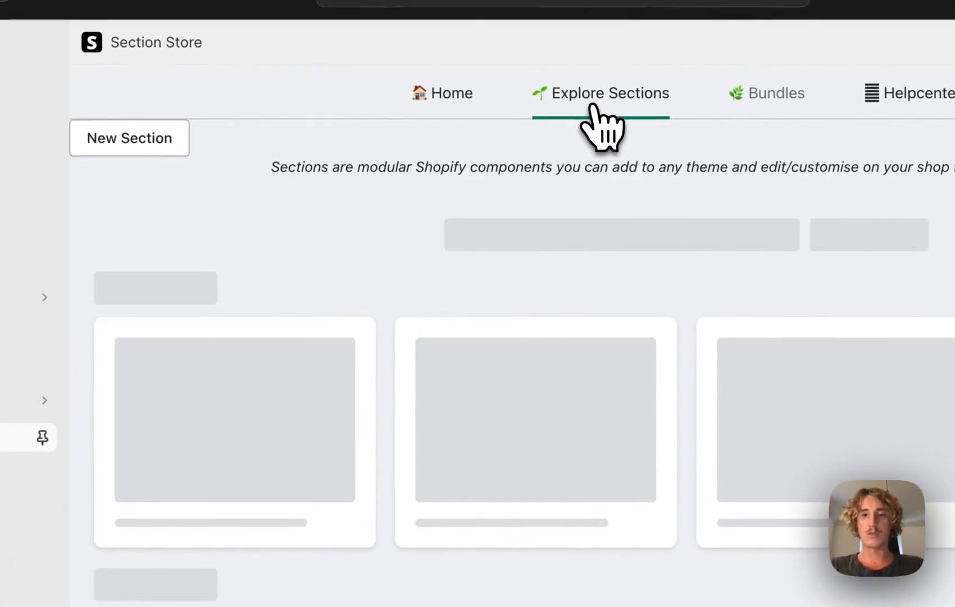
- Search Explore Sections for 'map' and open the Map section's detail page
click(600, 93)
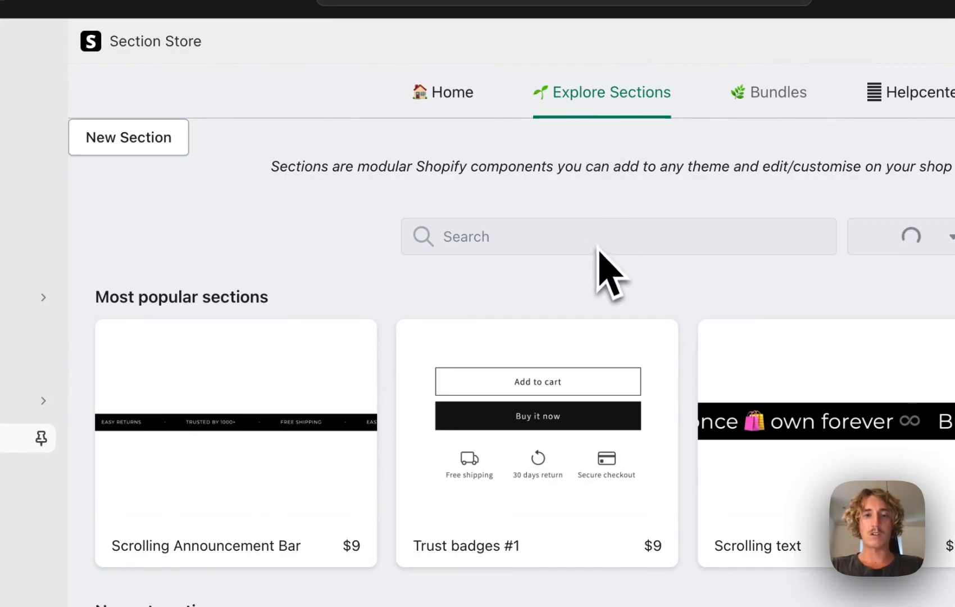
click(617, 237)
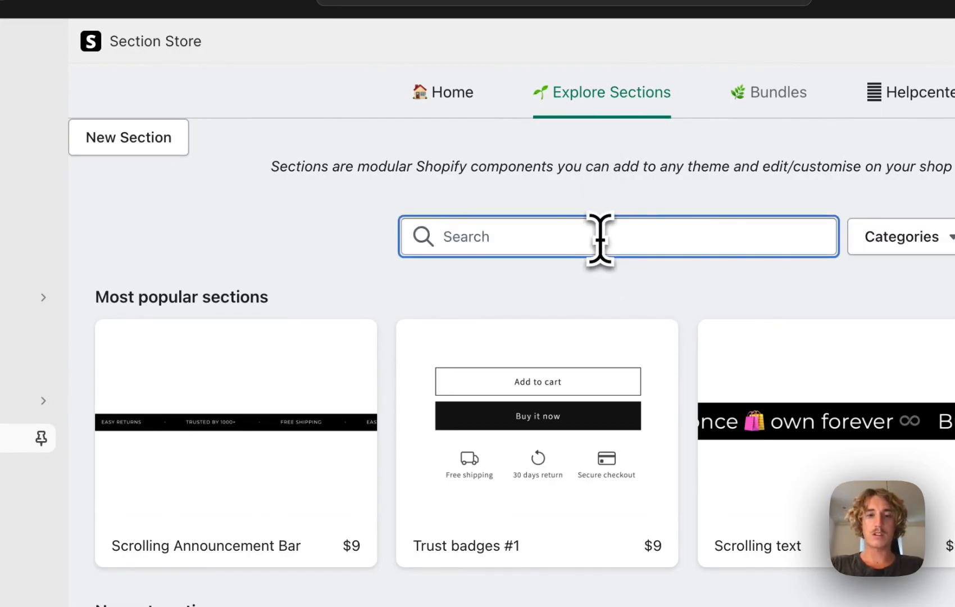
text(g)
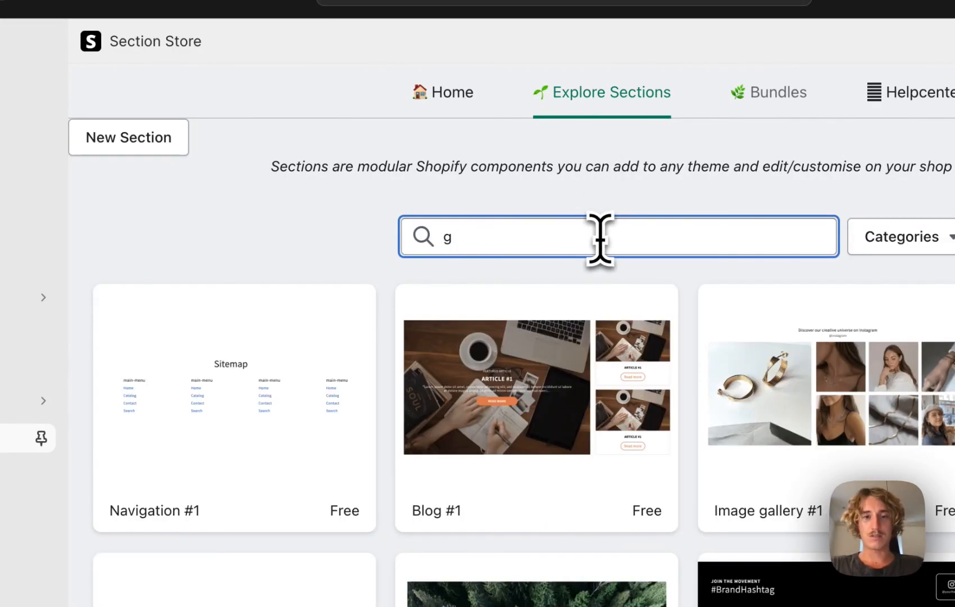
text(map)
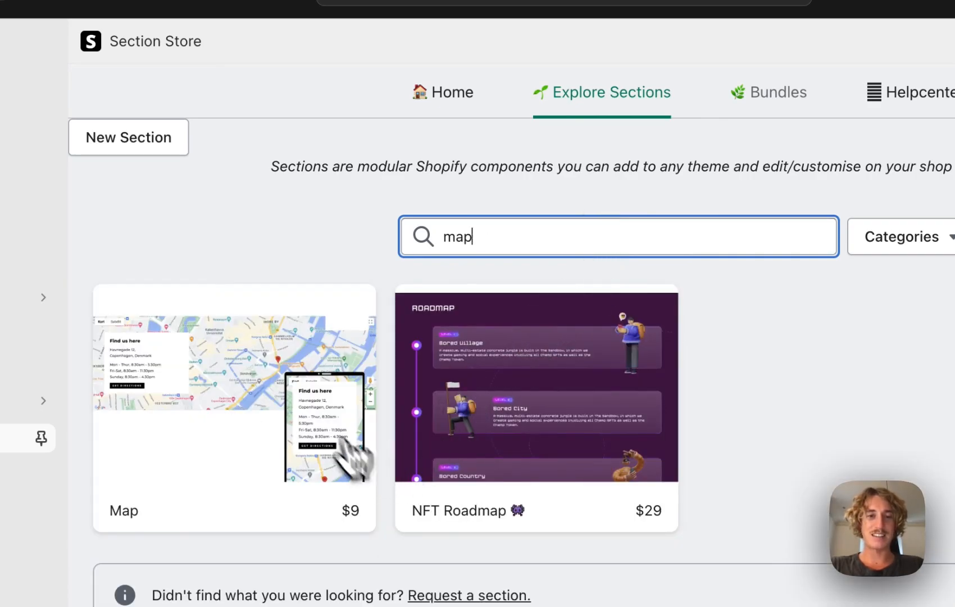
click(233, 409)
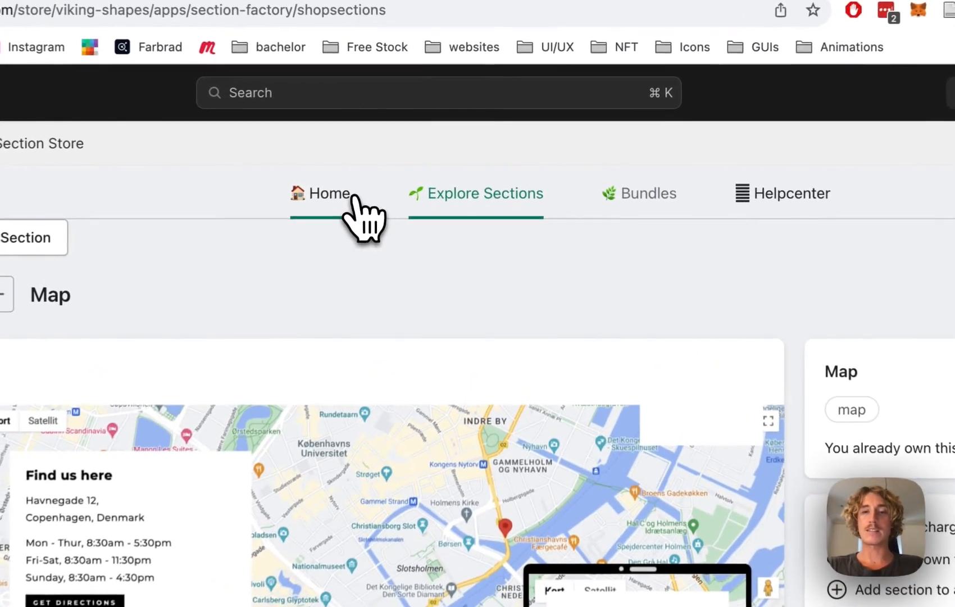
- Go to Section Store's Home page to reach the contact page theme customizer
click(321, 193)
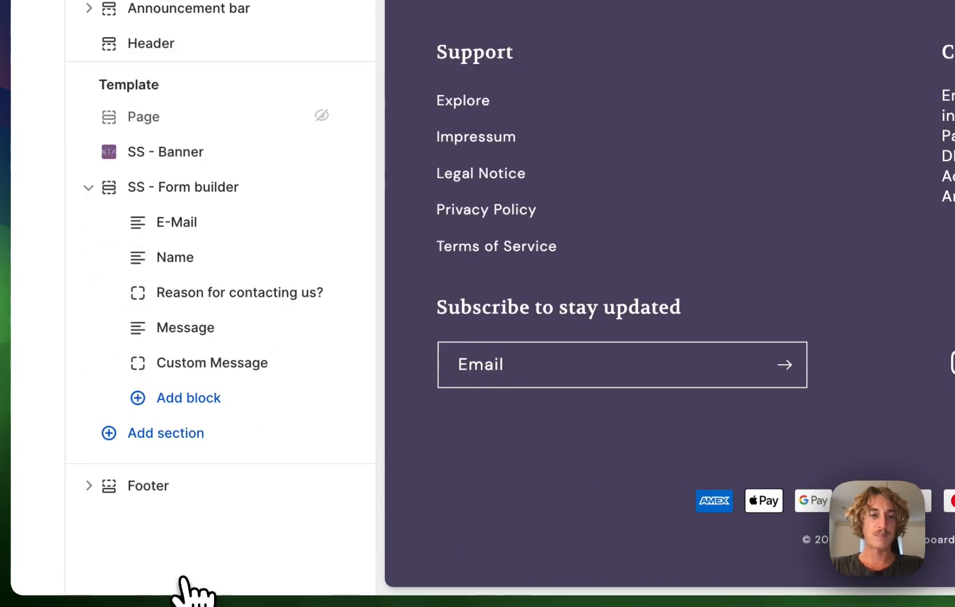
- Add the SS - Map section below the form builder via an 'ss map' search
click(163, 433)
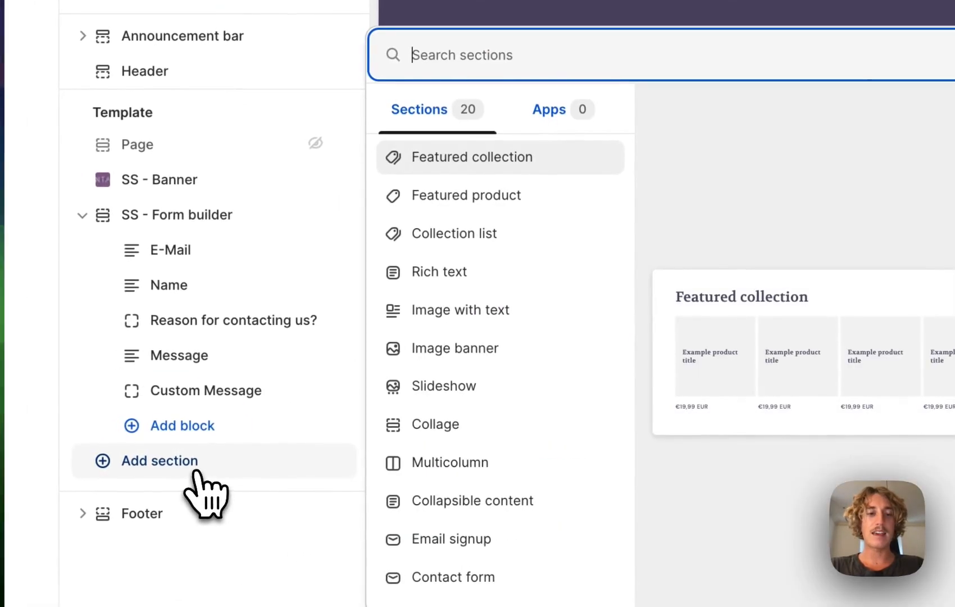
text(ss map)
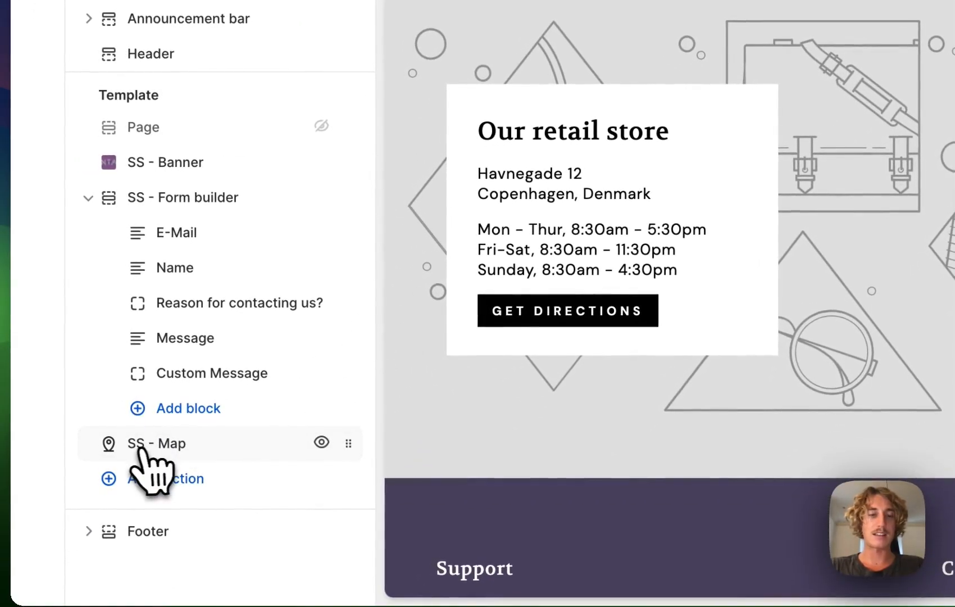
- Enter a Google Maps API key in the SS - Map settings and save the theme
click(157, 443)
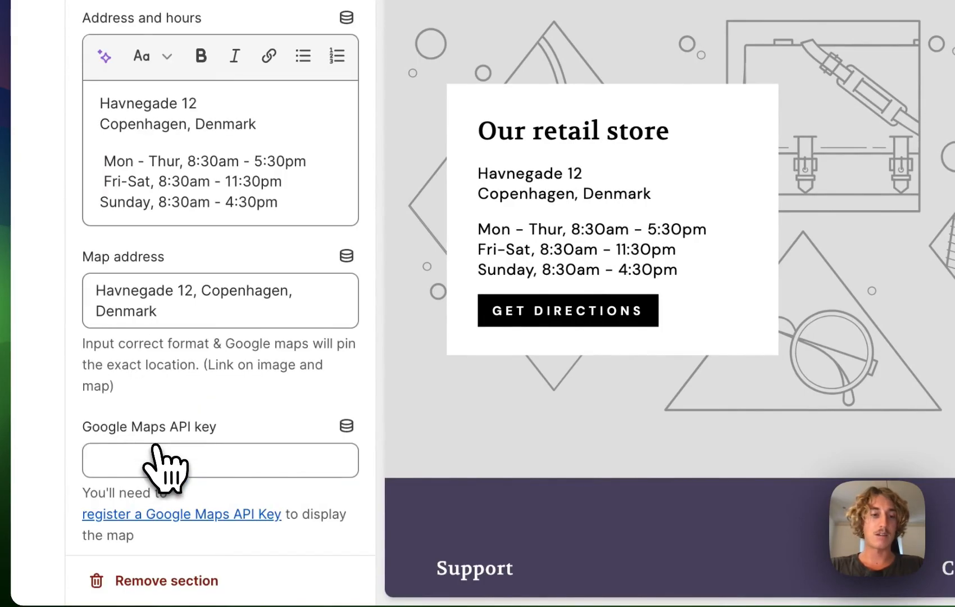
click(220, 461)
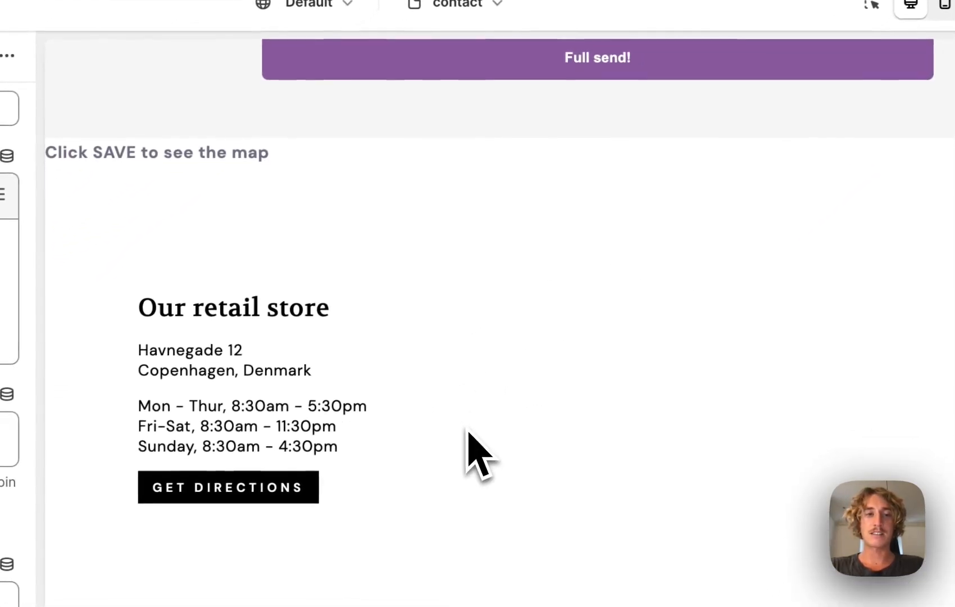
click(918, 105)
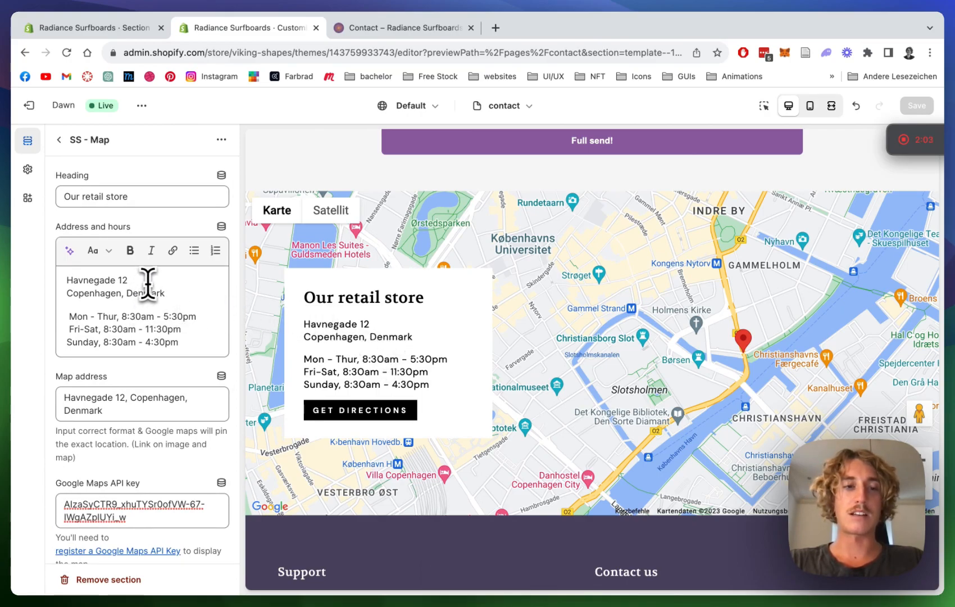
mouse_move(103, 320)
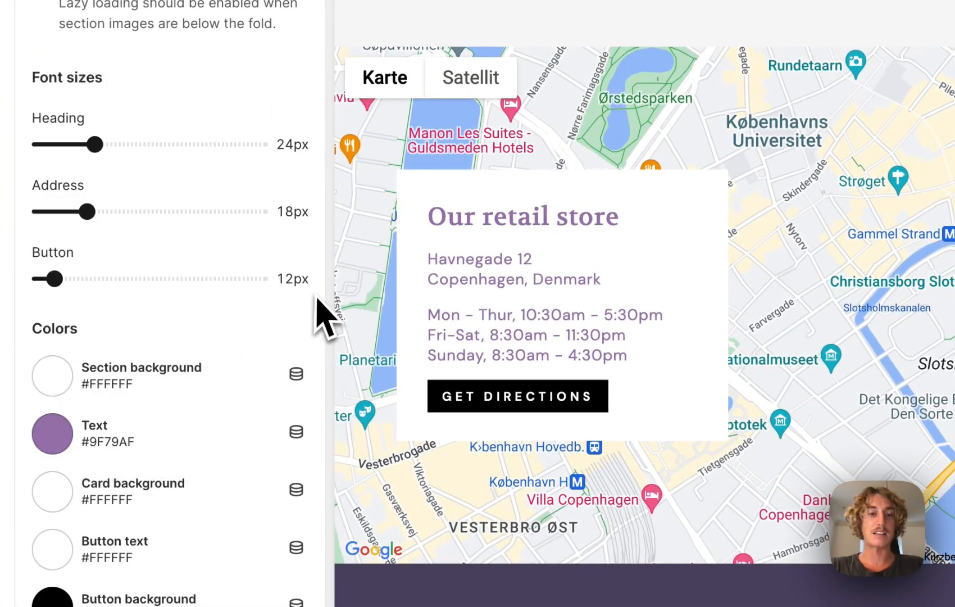
- Set the directions button background colour to purple
click(51, 599)
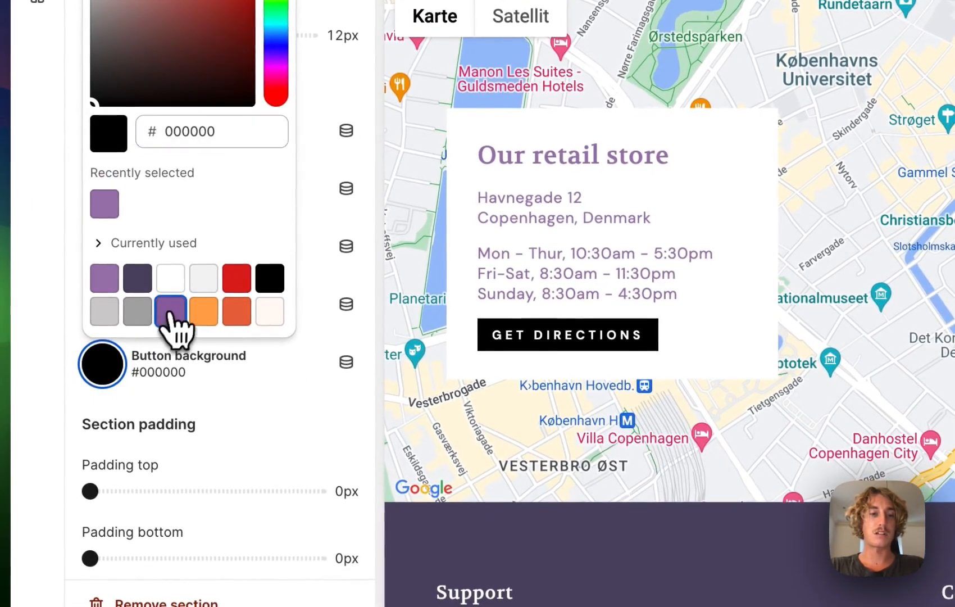
click(172, 311)
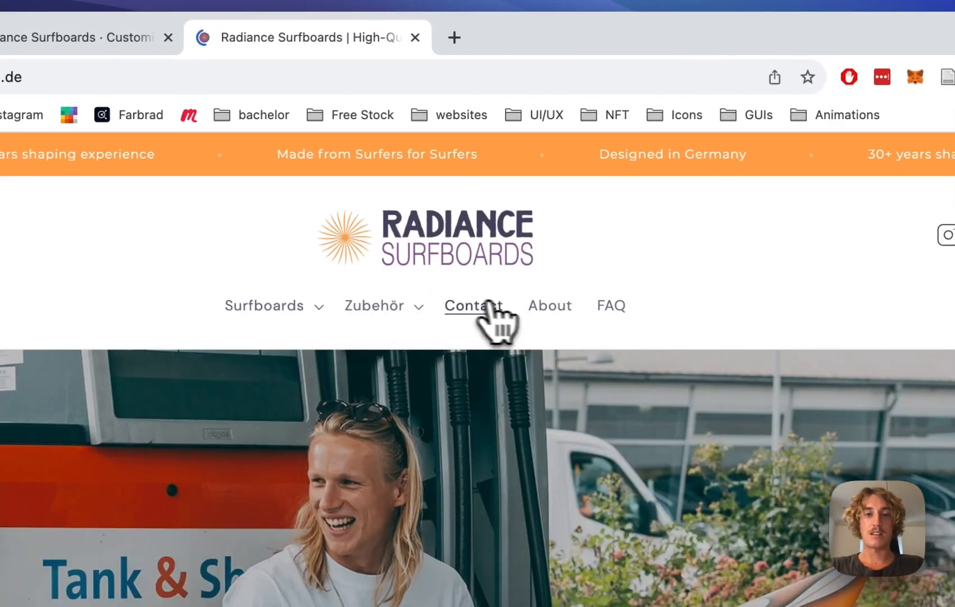
- Open the live Contact page and scroll down to the Copenhagen map card
click(473, 306)
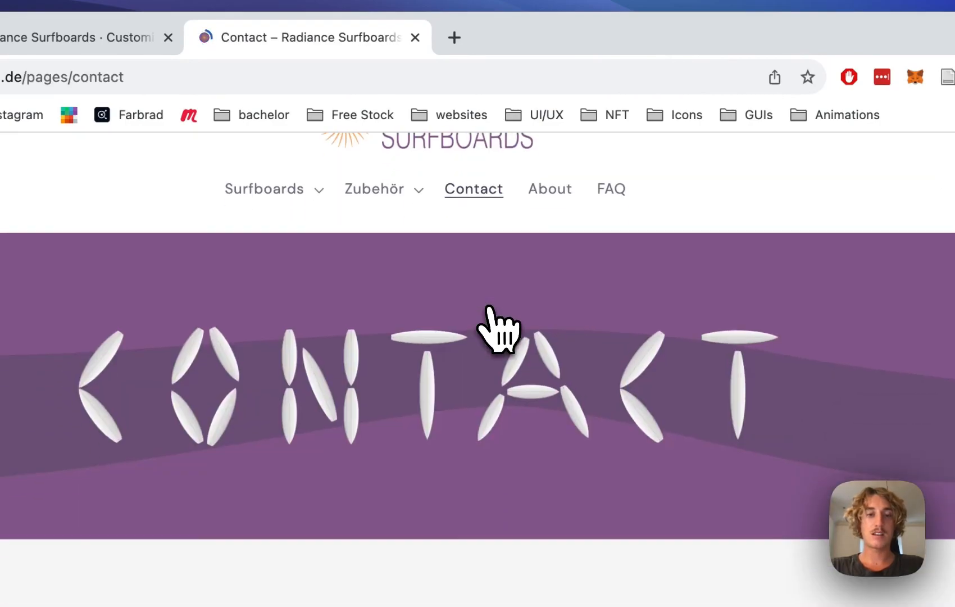
scroll(down, 3)
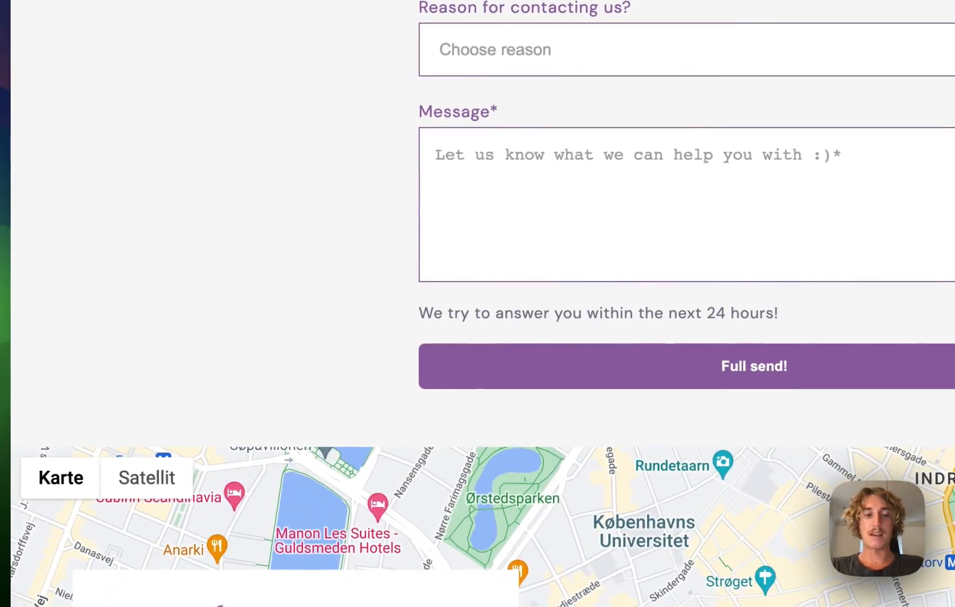
scroll(down, 3)
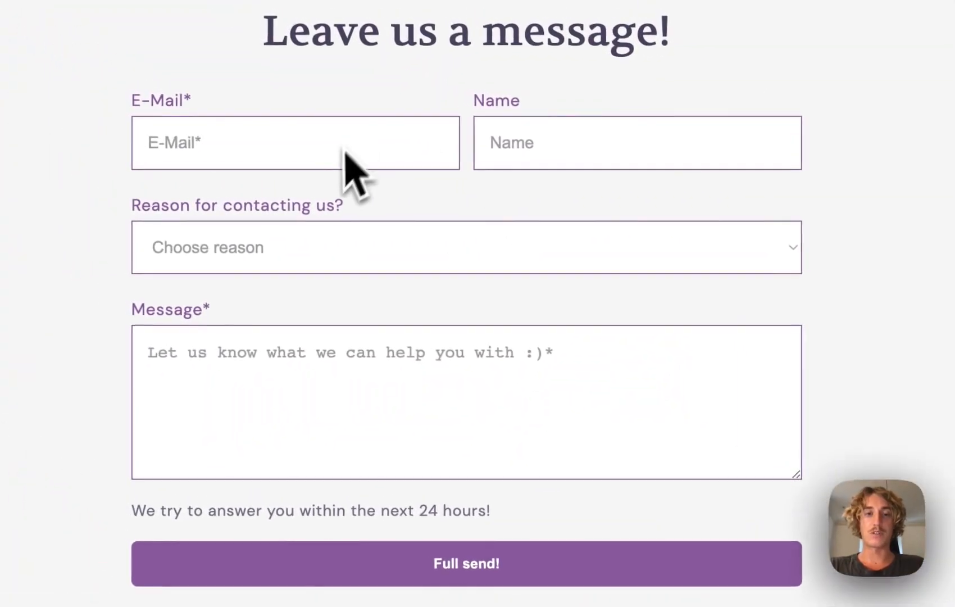
scroll(down, 3)
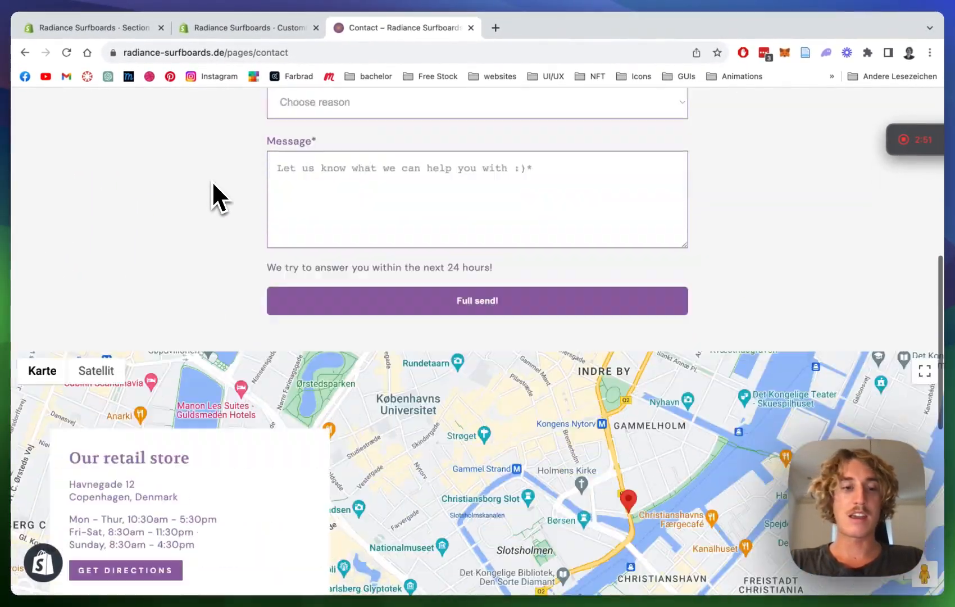
scroll(down, 3)
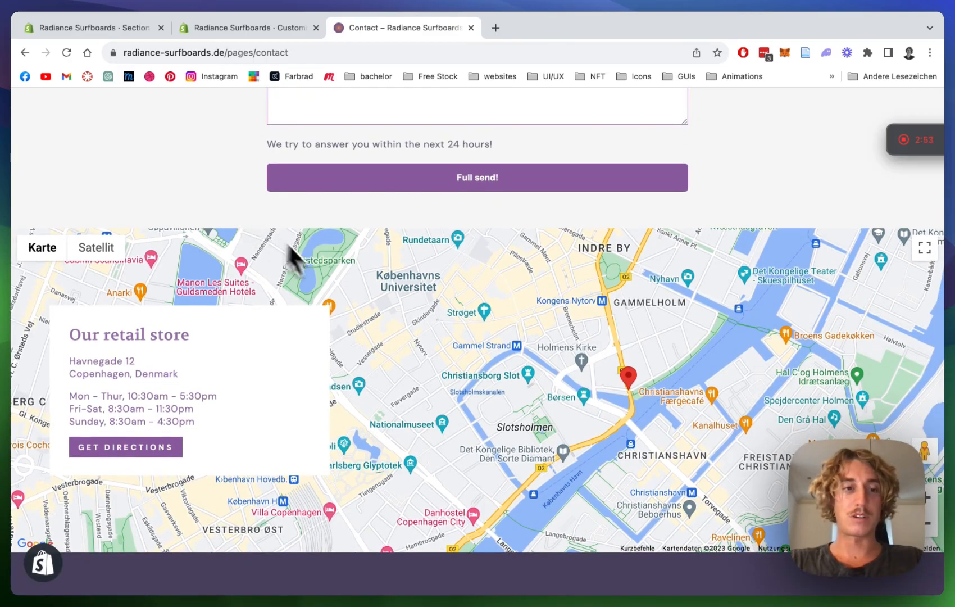
mouse_move(405, 387)
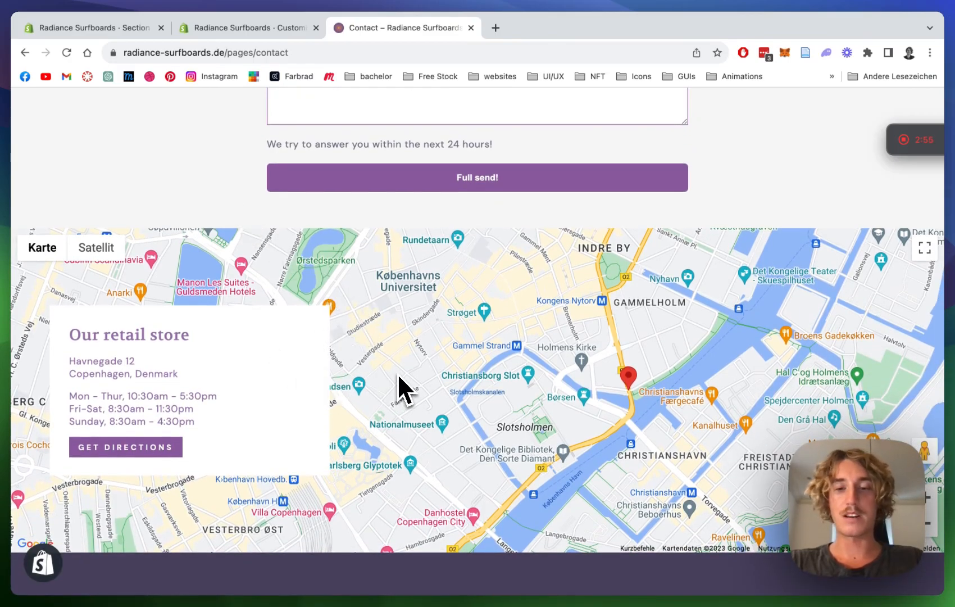
- Test Get Directions in Google Maps, then return to the contact page
click(125, 447)
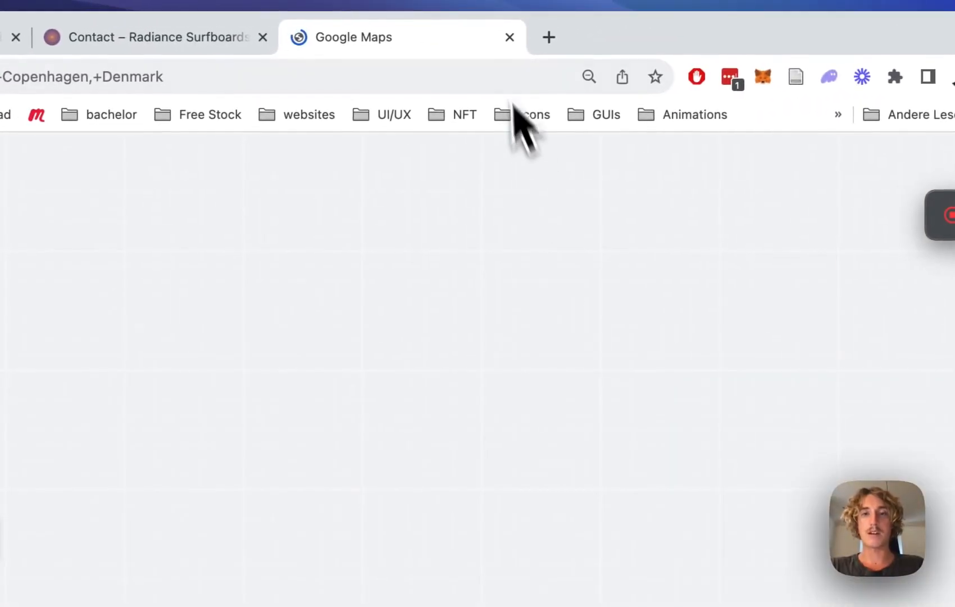
click(510, 37)
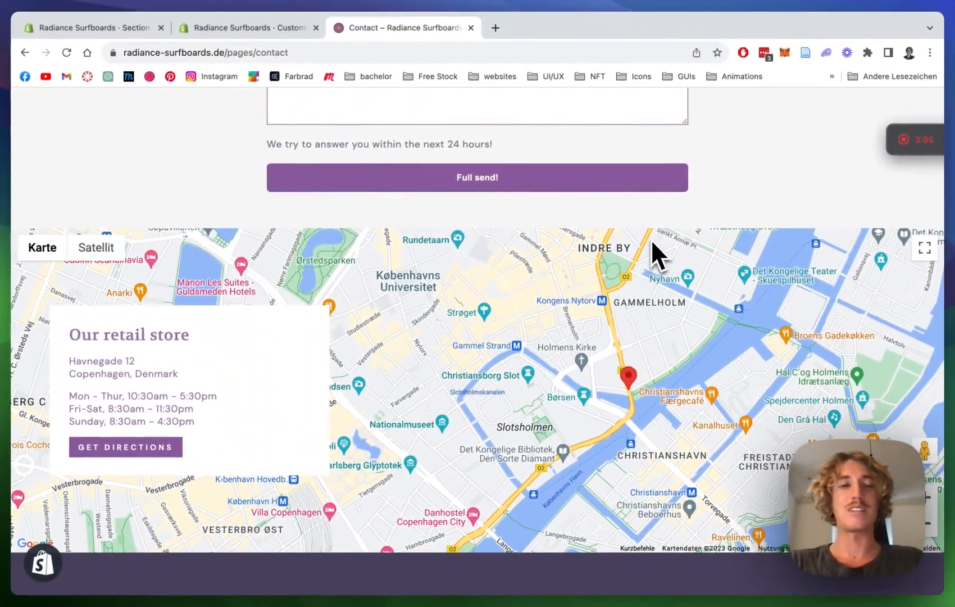
scroll(down, 3)
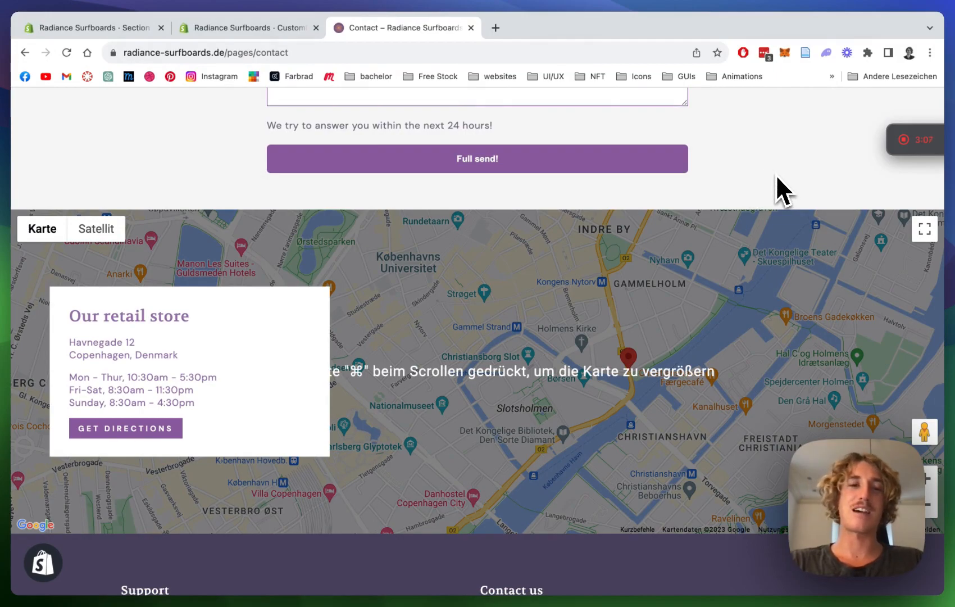